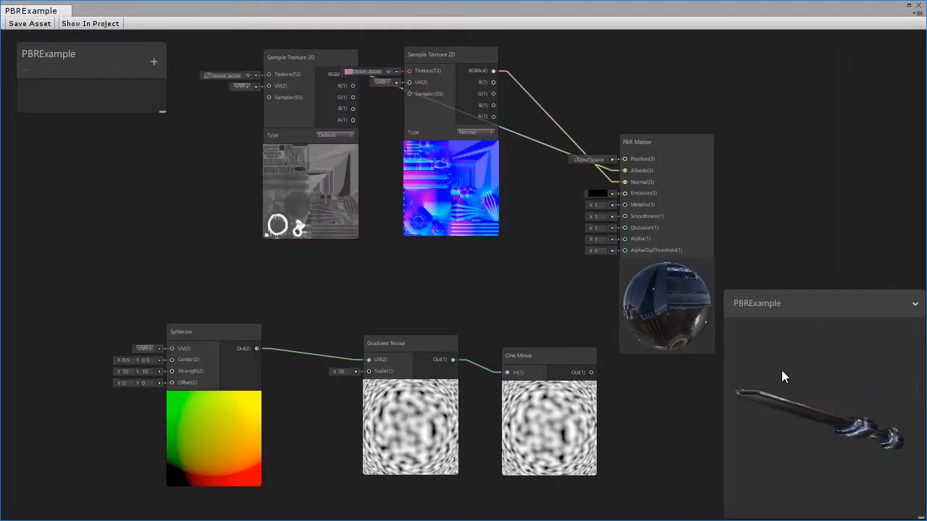
In RefractionSimple, route Color Out through a new Multiply node into the PBR Master.
{"action": "left_click_drag", "start_coordinate": [782, 377], "coordinate": [815, 491]}
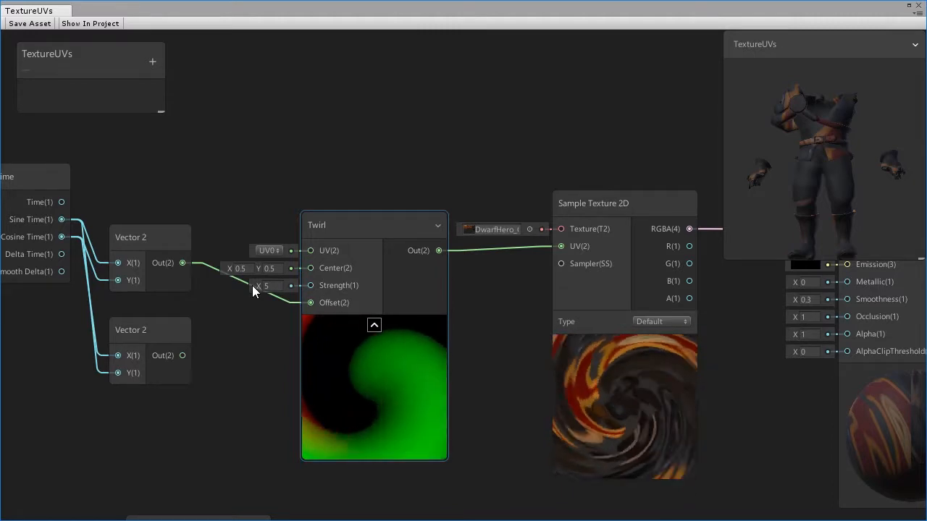
{"action": "left_click_drag", "start_coordinate": [236, 269], "coordinate": [247, 269]}
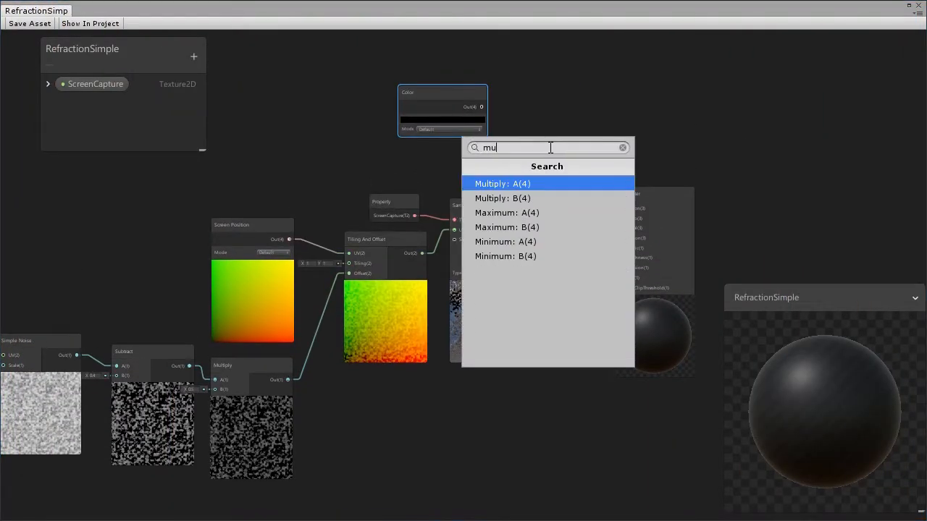
{"action": "left_click", "coordinate": [502, 183]}
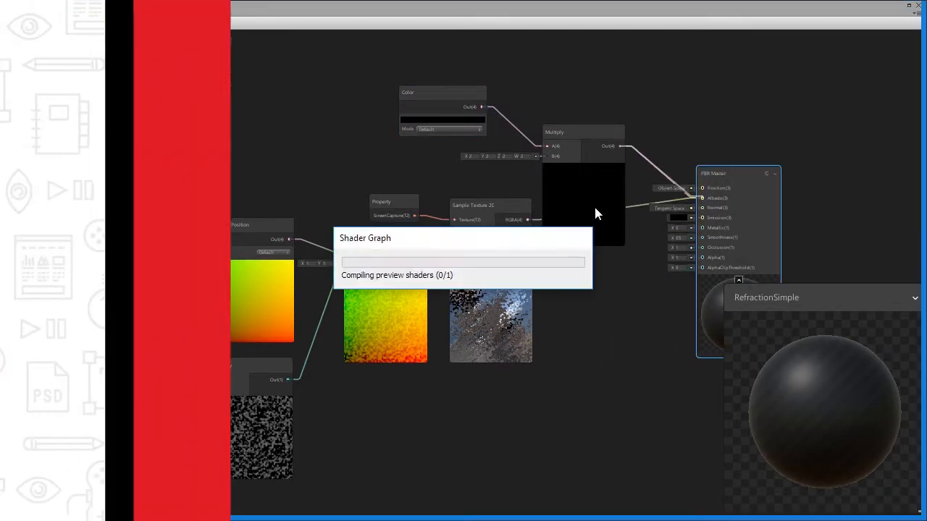